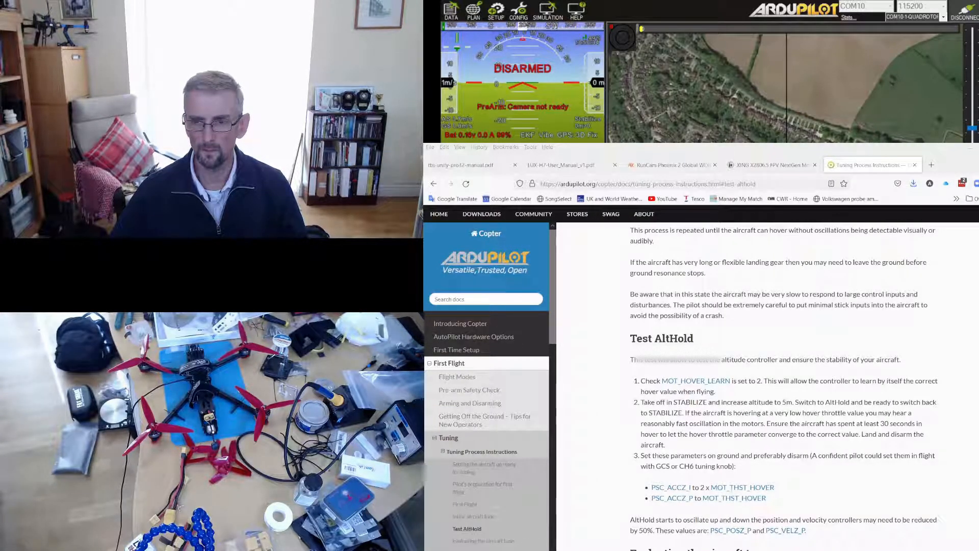
Scroll through the ArduPilot Copter Tuning Process Instructions page in Firefox
scroll(up, 3)
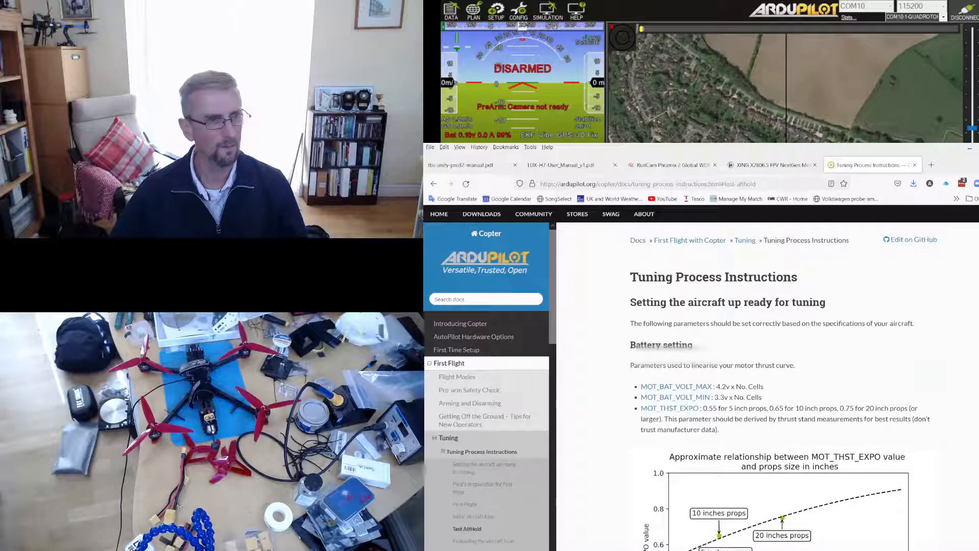
scroll(down, 3)
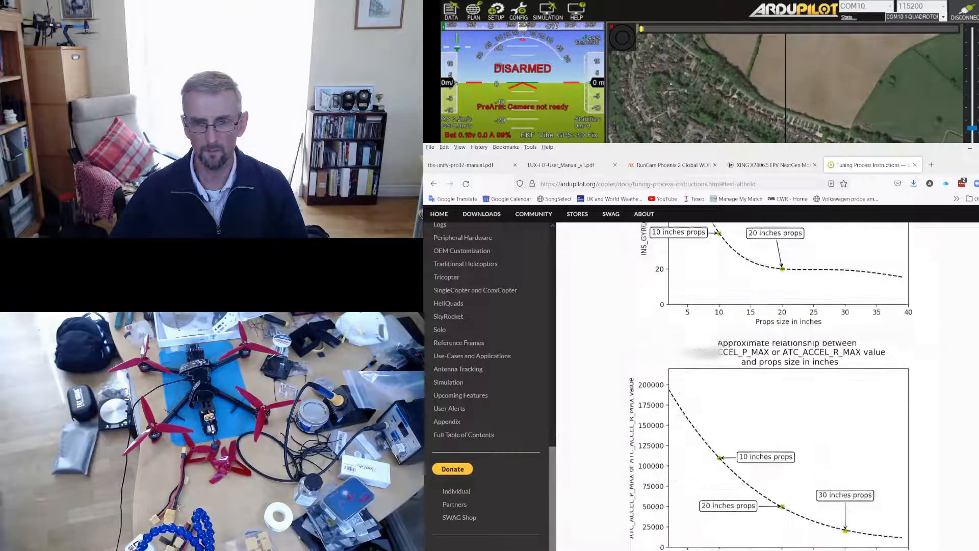
scroll(down, 3)
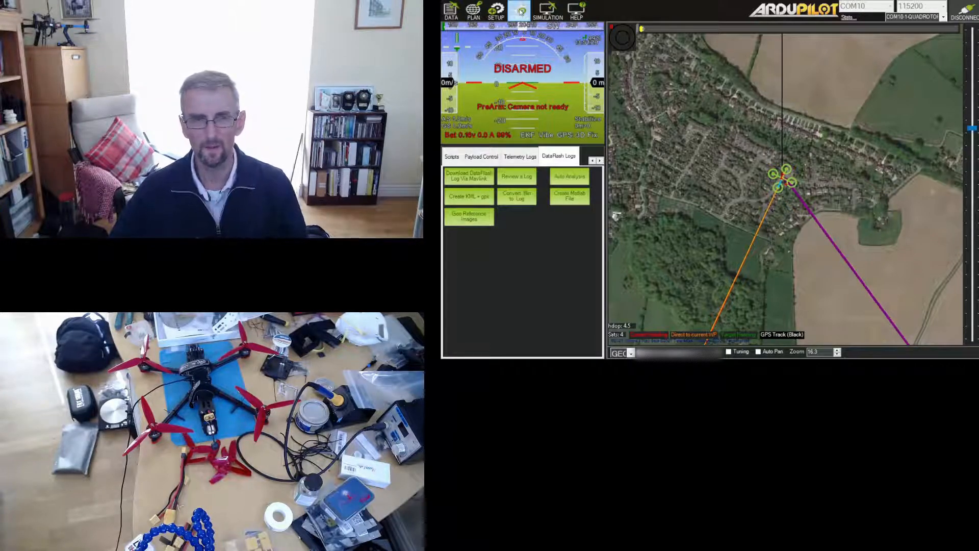
Switch from flight data to CONFIG and show the Full Parameter List
click(518, 11)
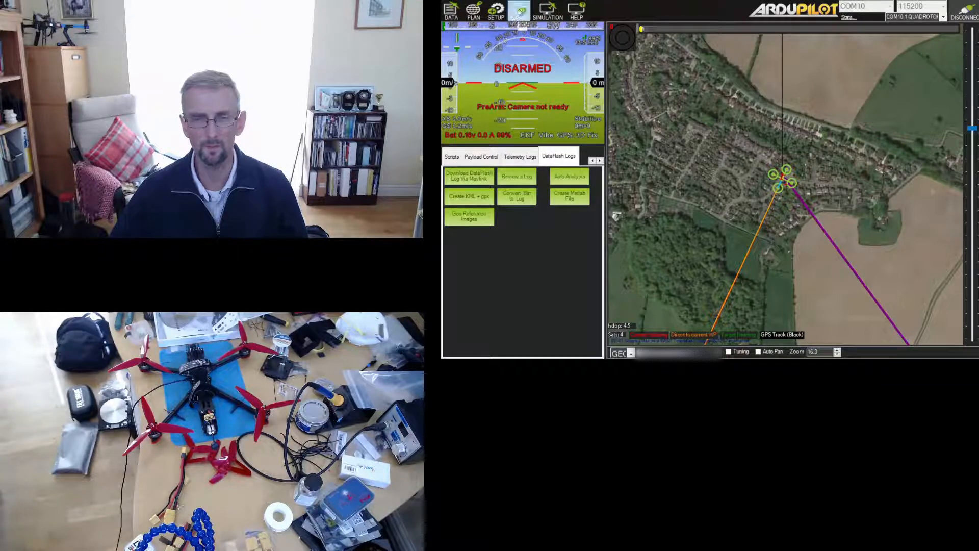
click(520, 10)
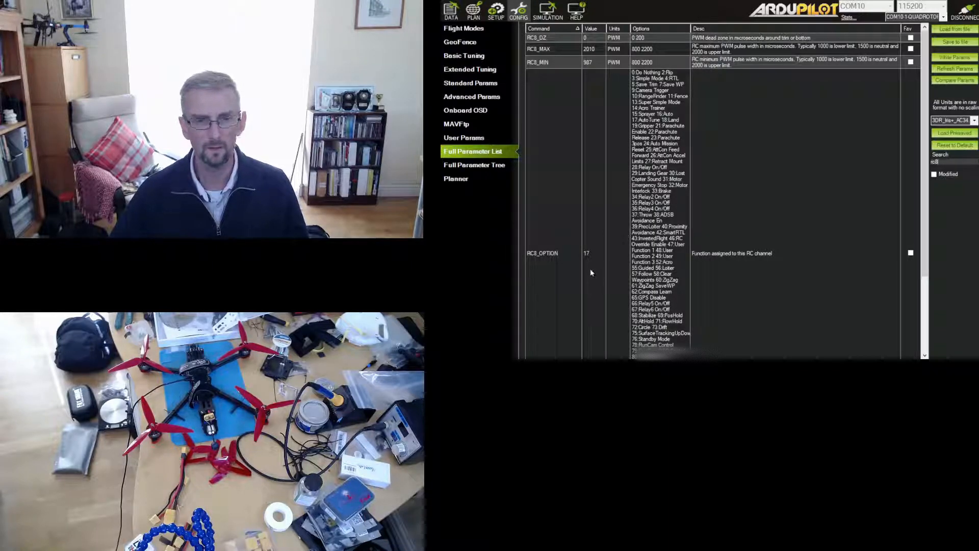
mouse_move(609, 245)
text(autotune)
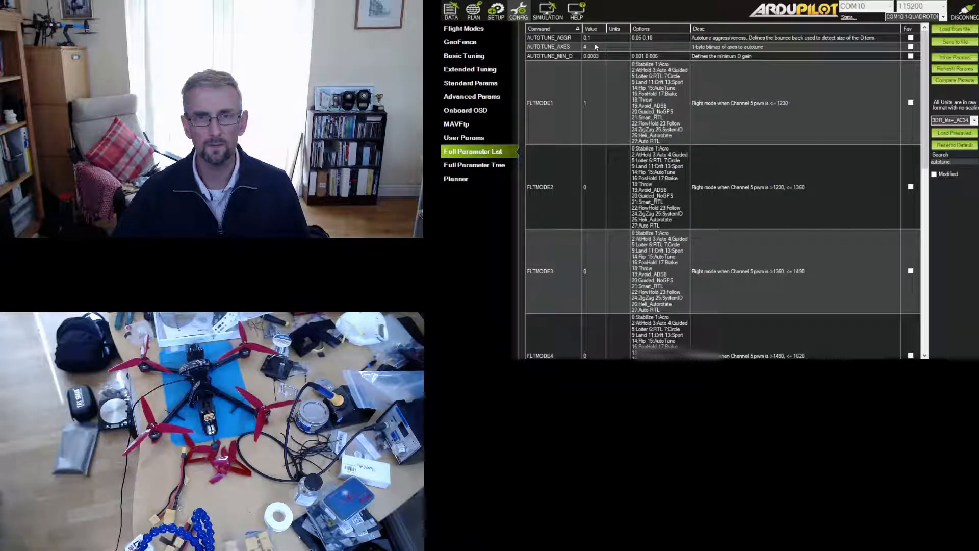
Change the AUTOTUNE_AXES bitmask from 4 to 3 in the parameter list
click(592, 46)
text(3)
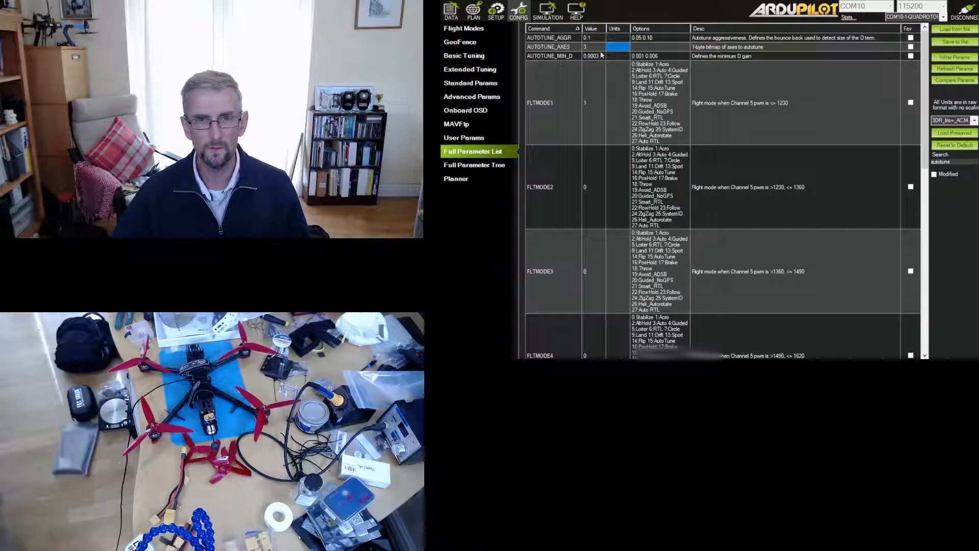
click(591, 56)
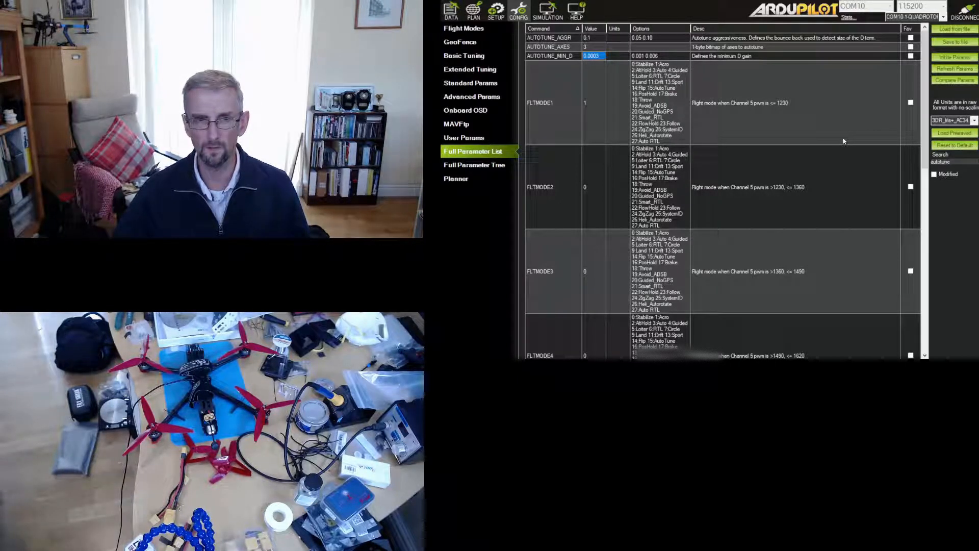
mouse_move(552, 66)
text(batt)
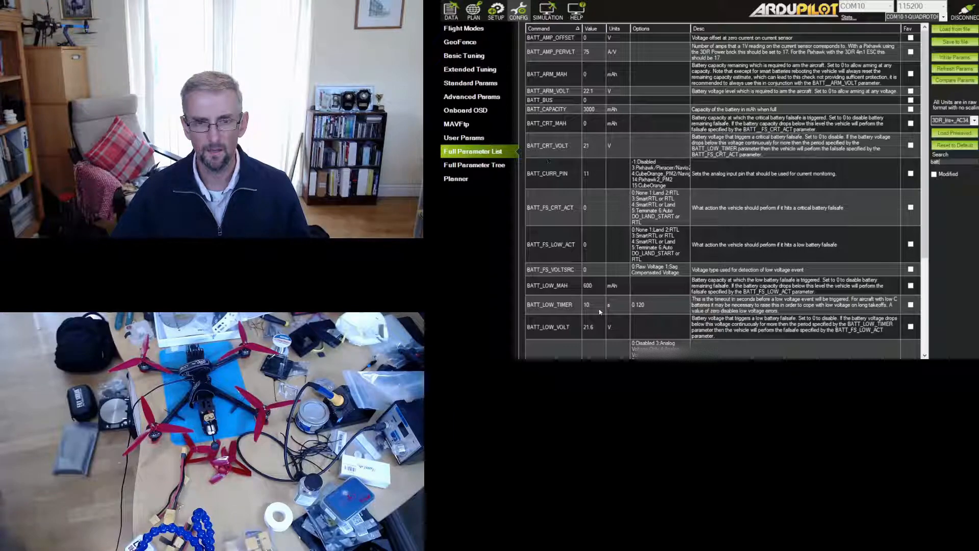
mouse_move(578, 292)
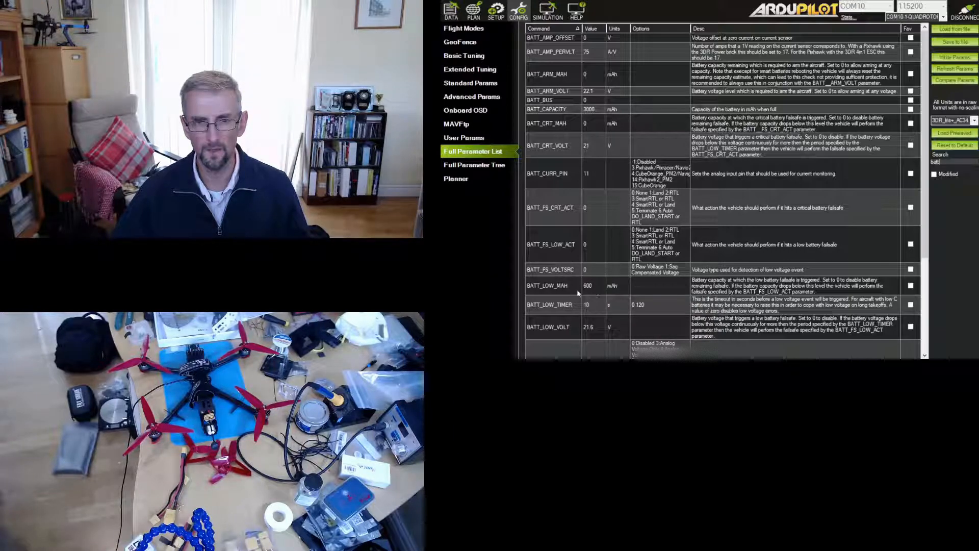
mouse_move(598, 296)
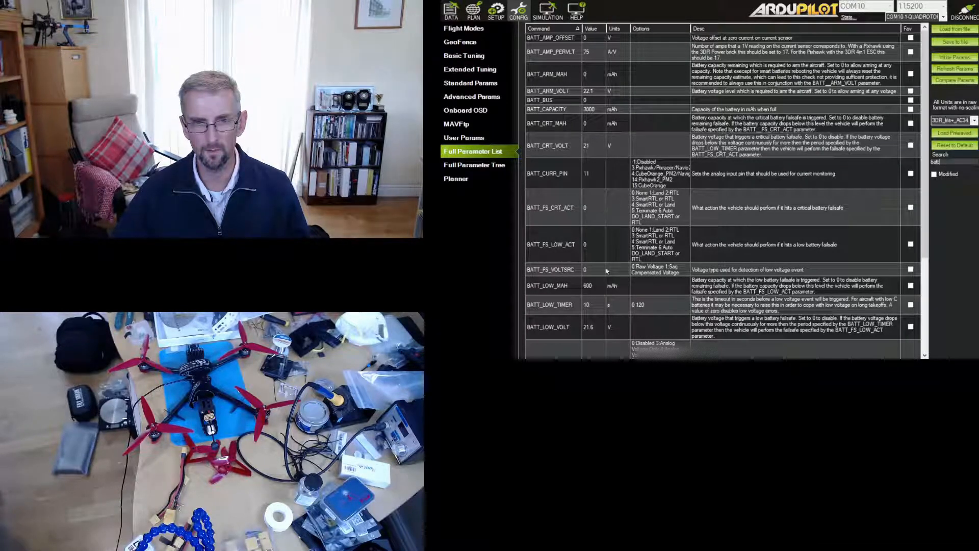
mouse_move(587, 244)
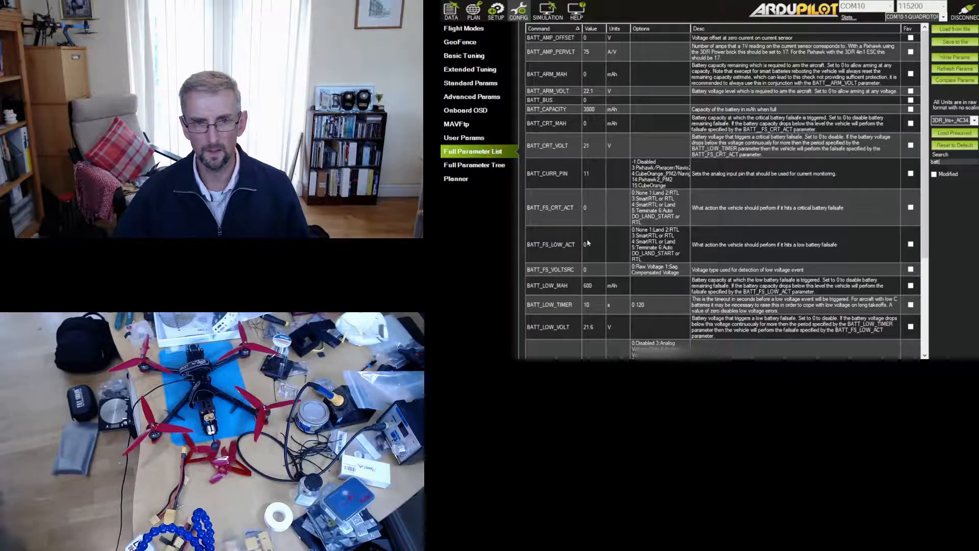
mouse_move(579, 252)
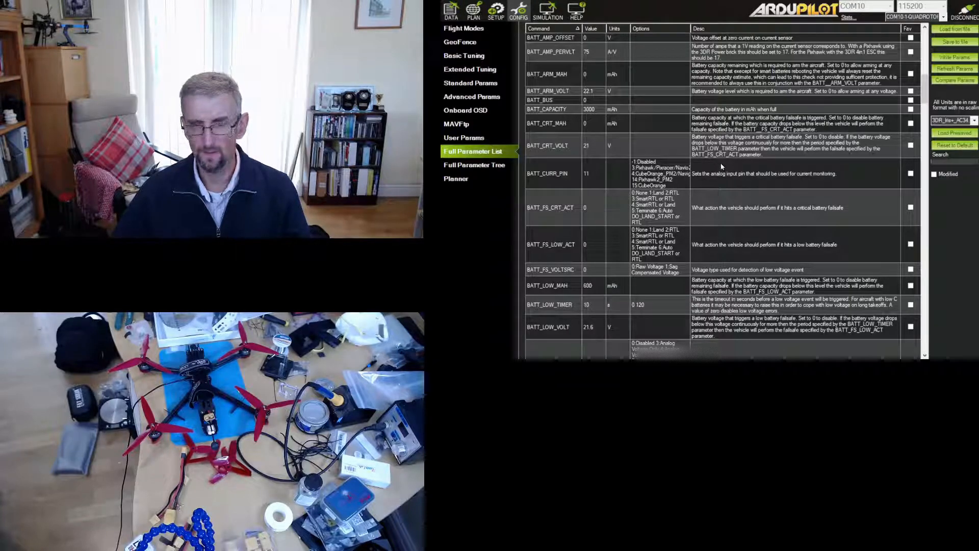
mouse_move(487, 248)
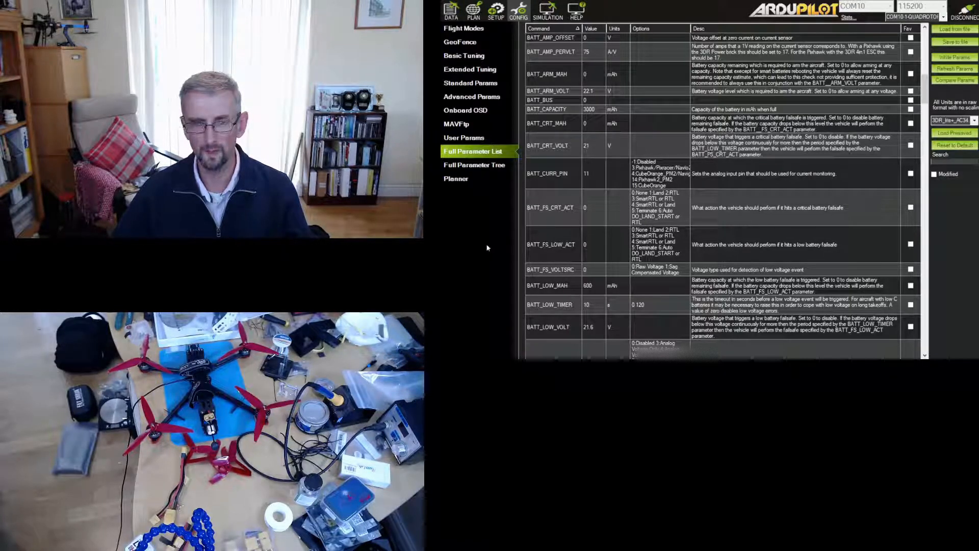
mouse_move(514, 237)
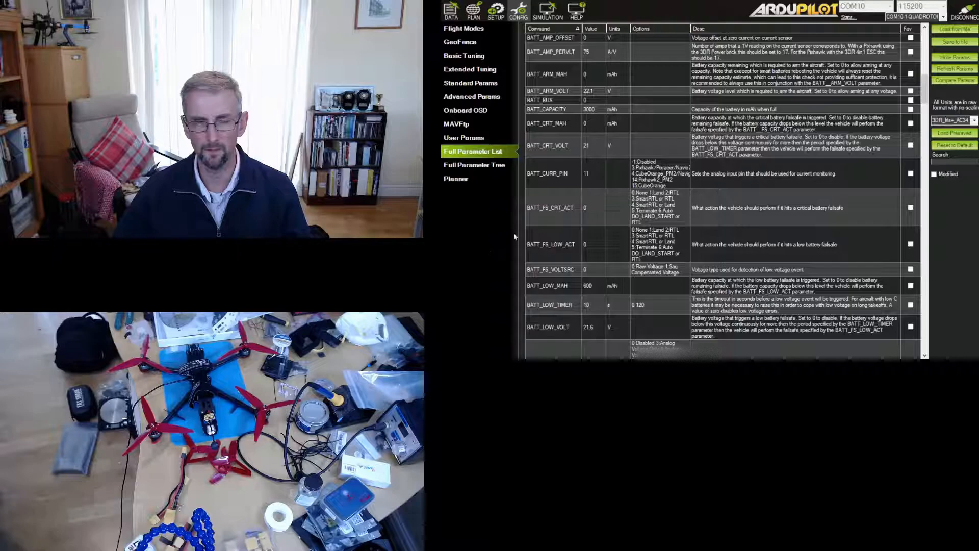
mouse_move(495, 253)
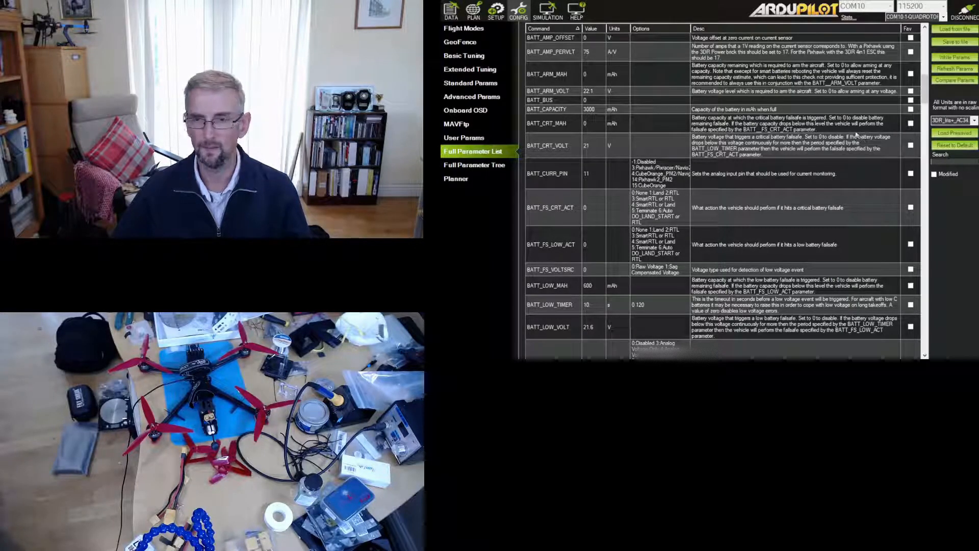
mouse_move(493, 240)
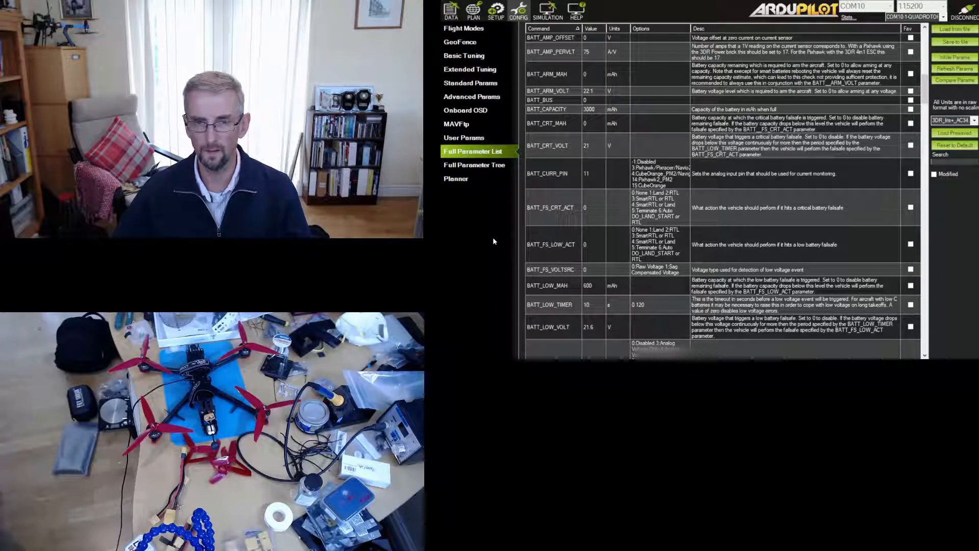
mouse_move(958, 228)
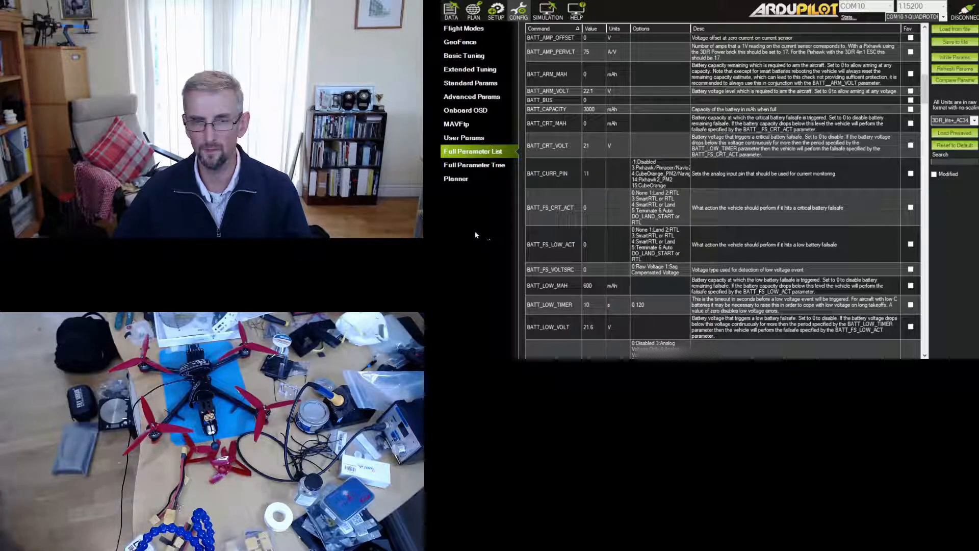
mouse_move(490, 300)
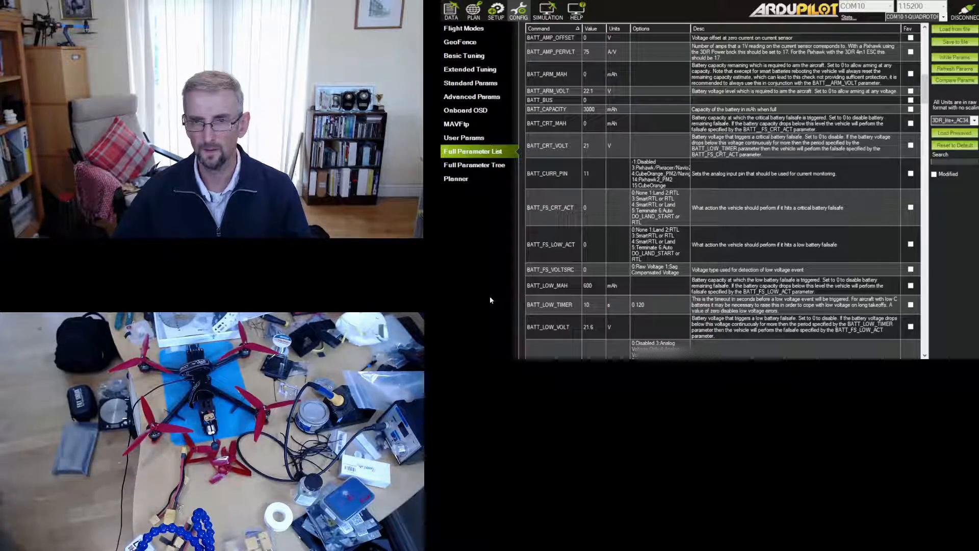
mouse_move(901, 233)
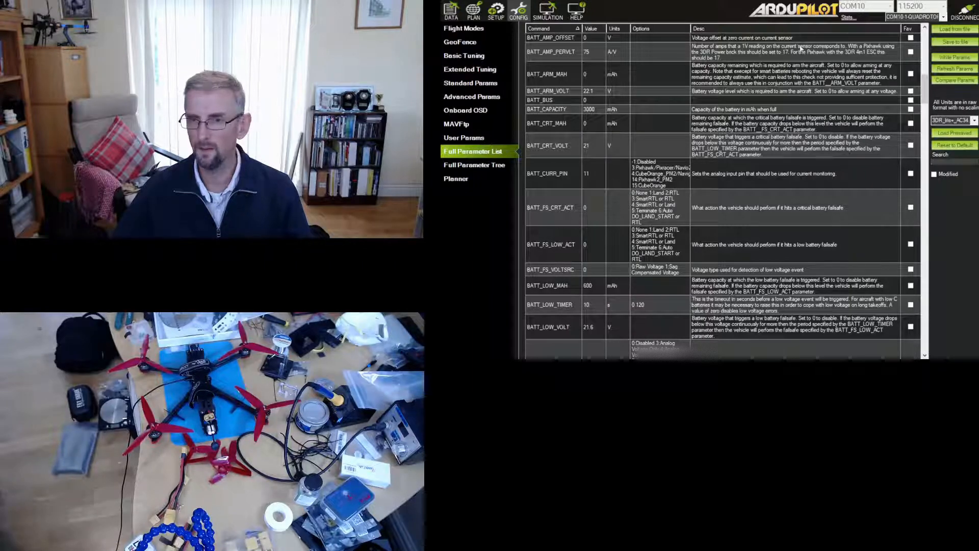
mouse_move(533, 225)
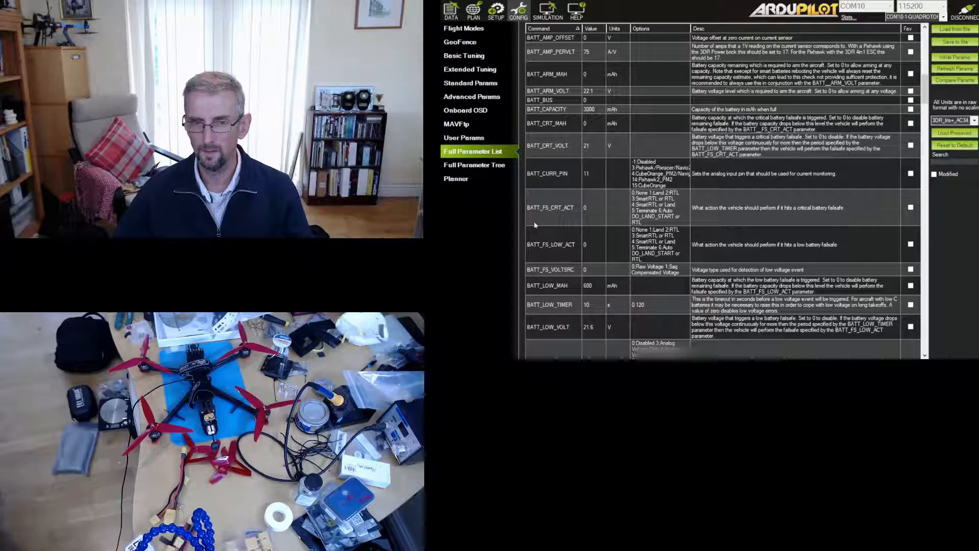
mouse_move(943, 297)
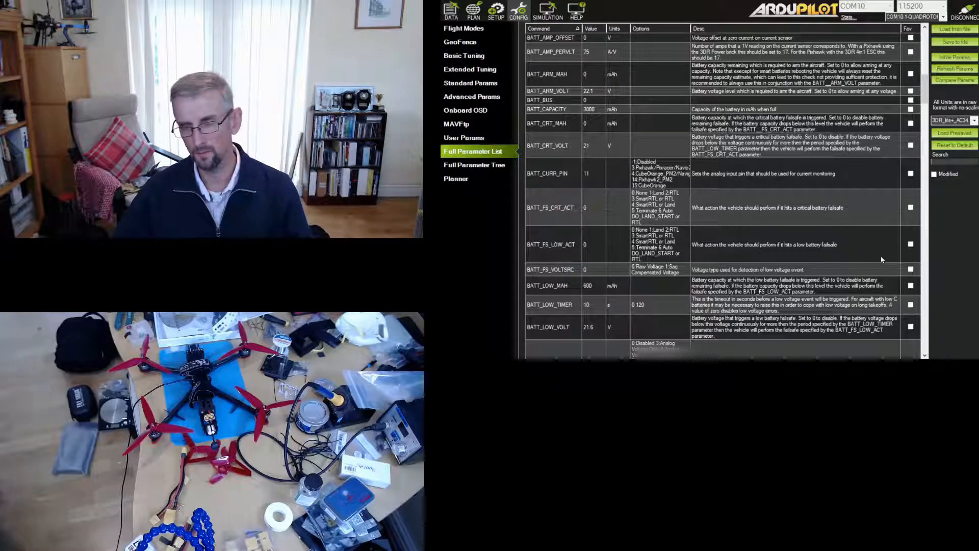
mouse_move(475, 261)
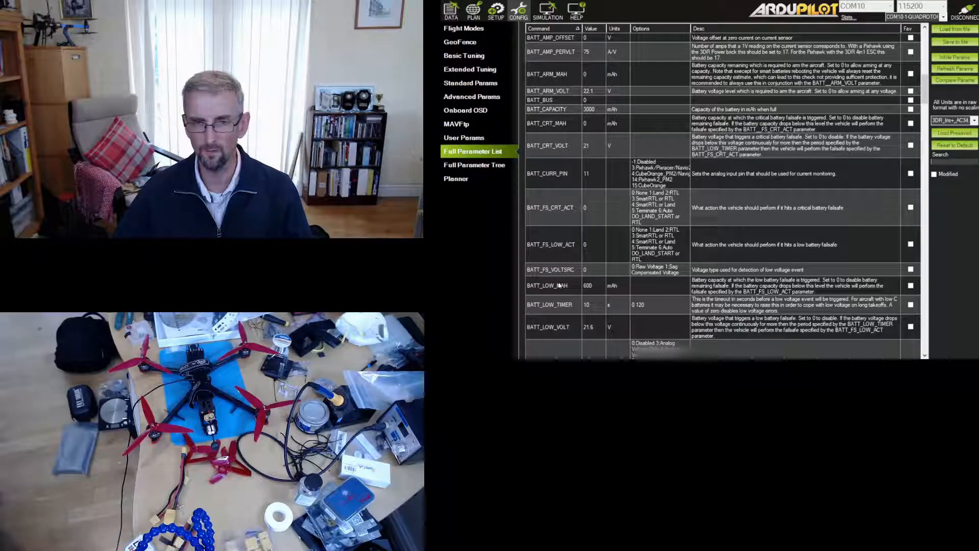
mouse_move(761, 262)
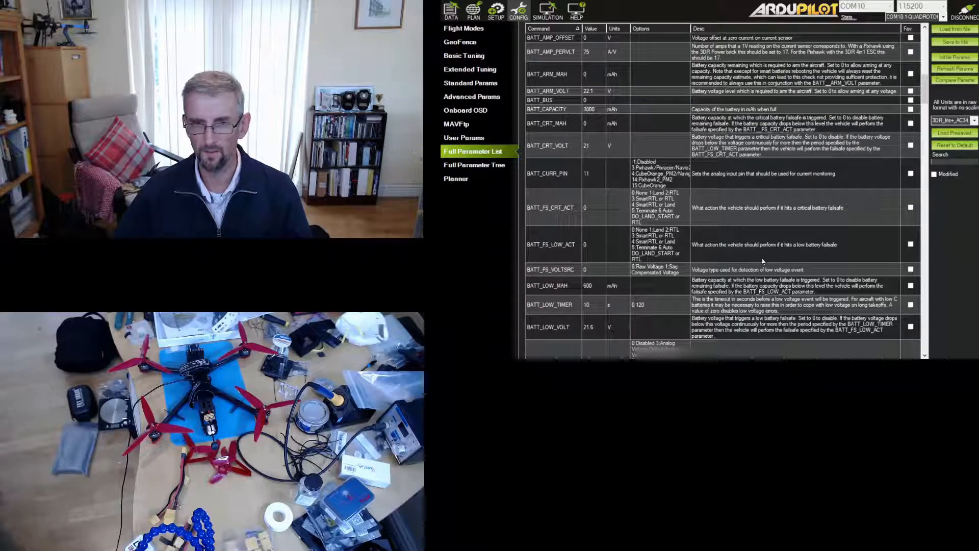
mouse_move(970, 263)
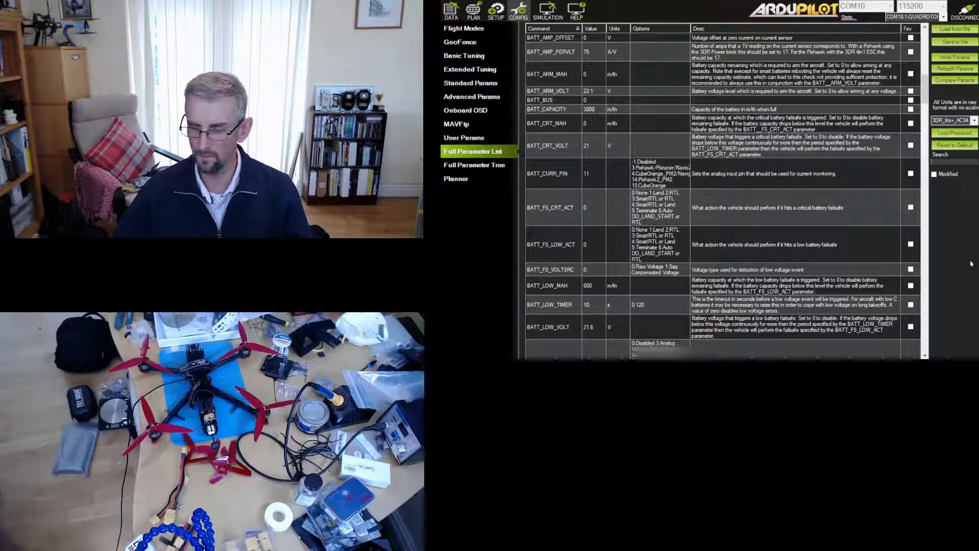
mouse_move(482, 276)
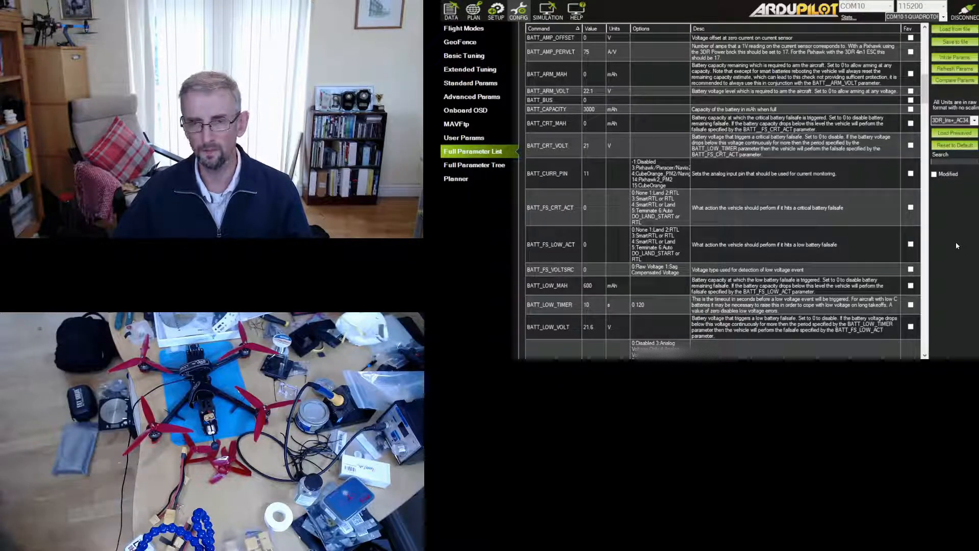
mouse_move(956, 234)
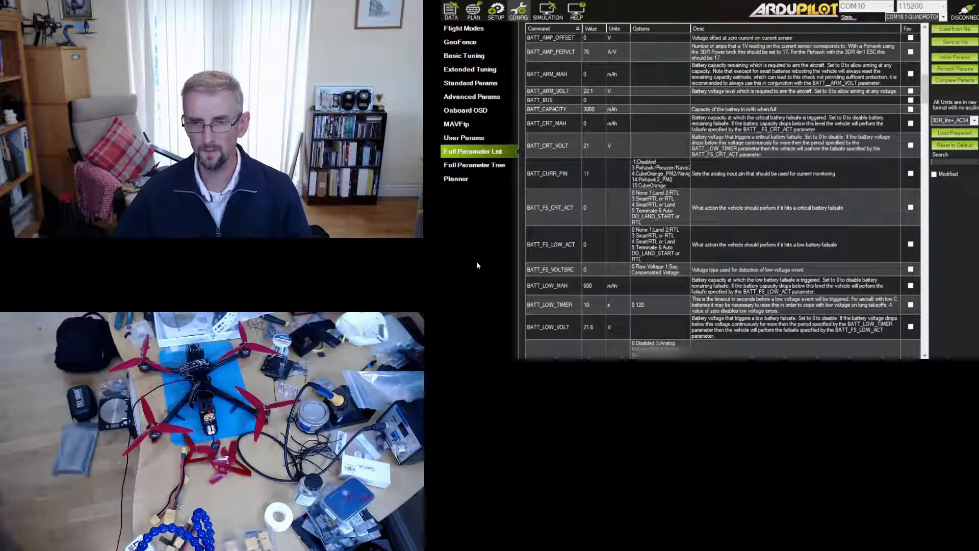
mouse_move(488, 240)
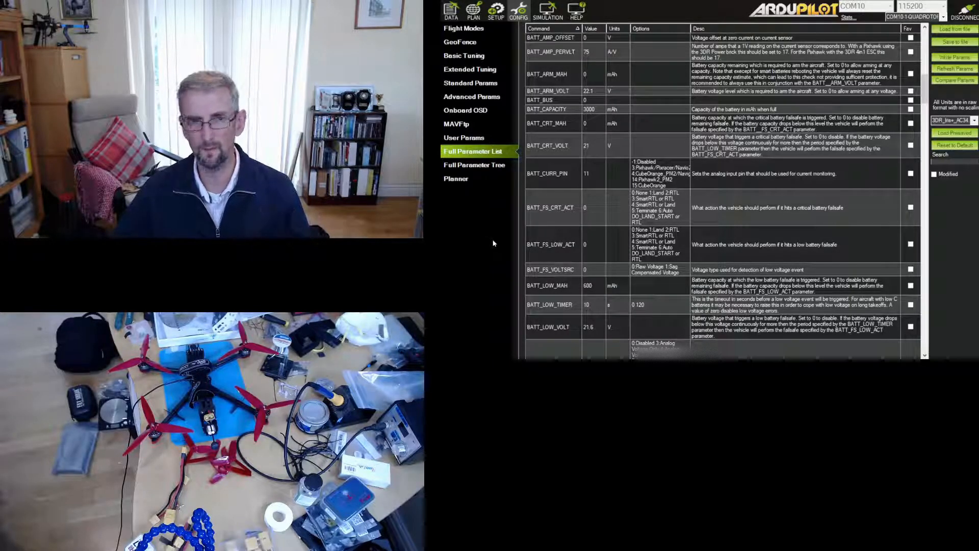
Filter the list with "autot" and change AUTOTUNE_AXES from 3 to 7
scroll(up, 3)
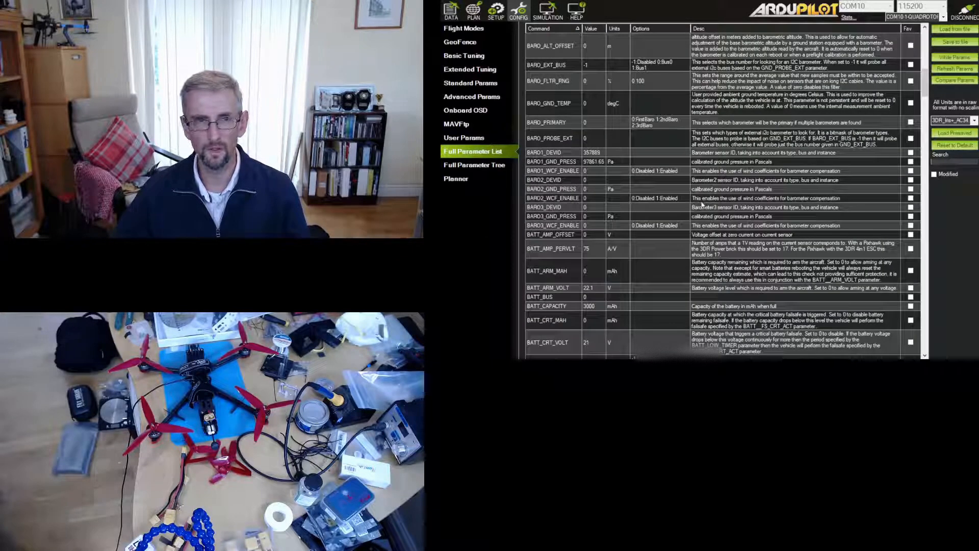
scroll(up, 3)
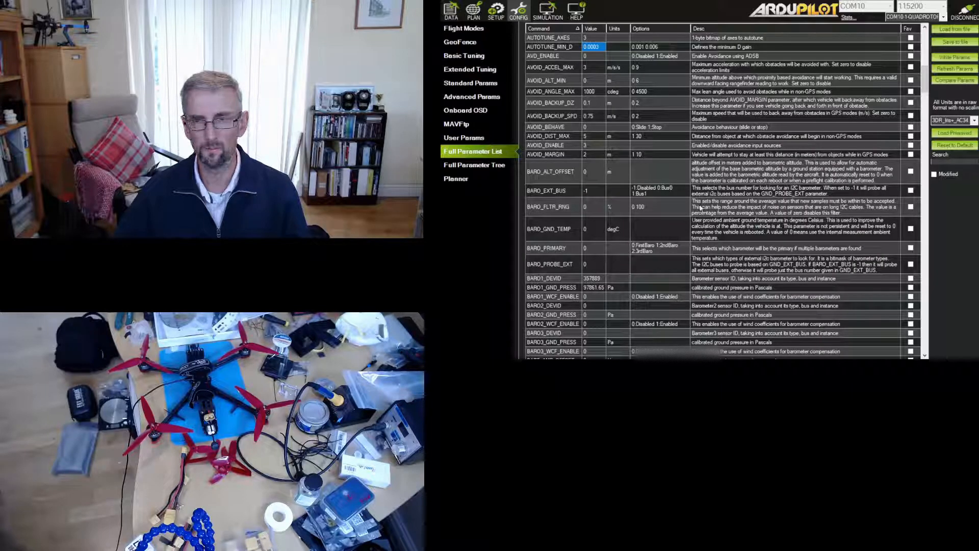
text(autot)
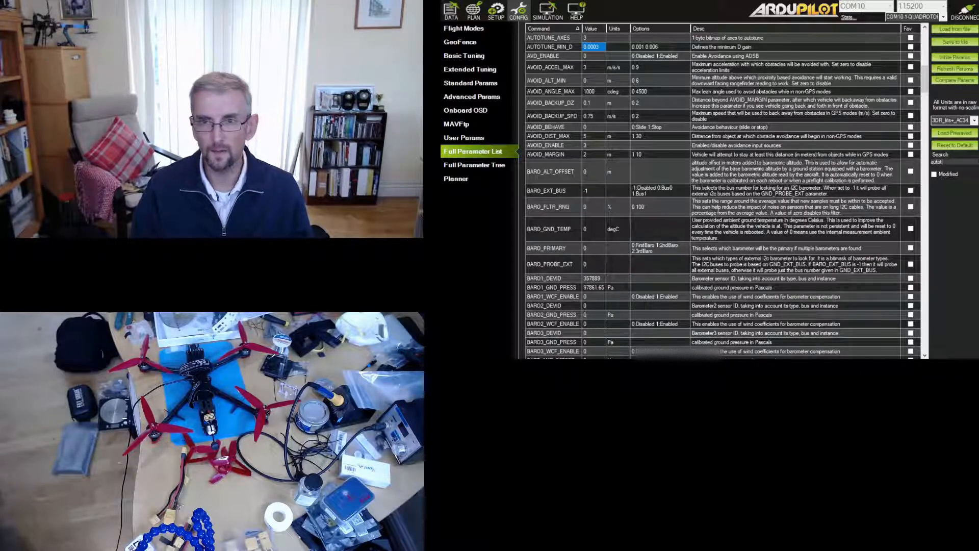
scroll(down, 3)
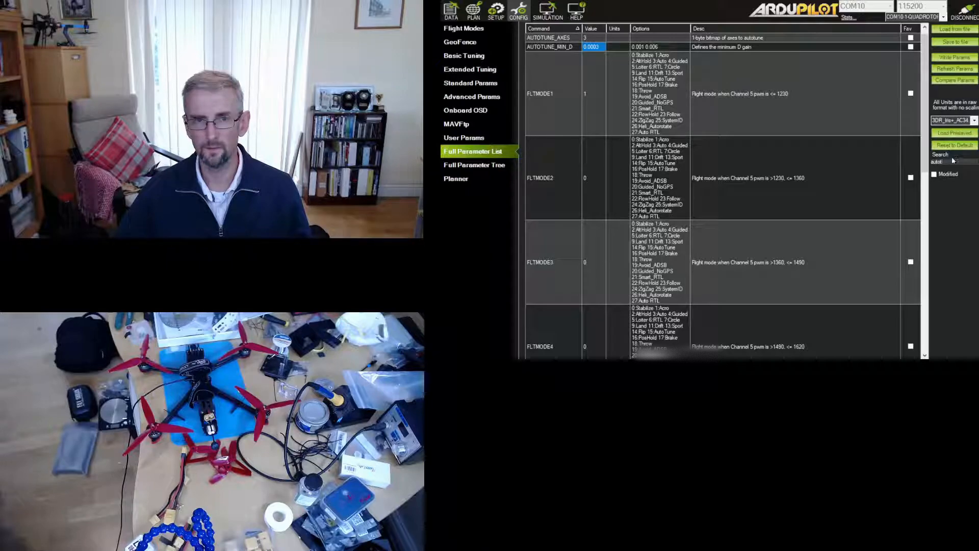
click(591, 37)
text(7)
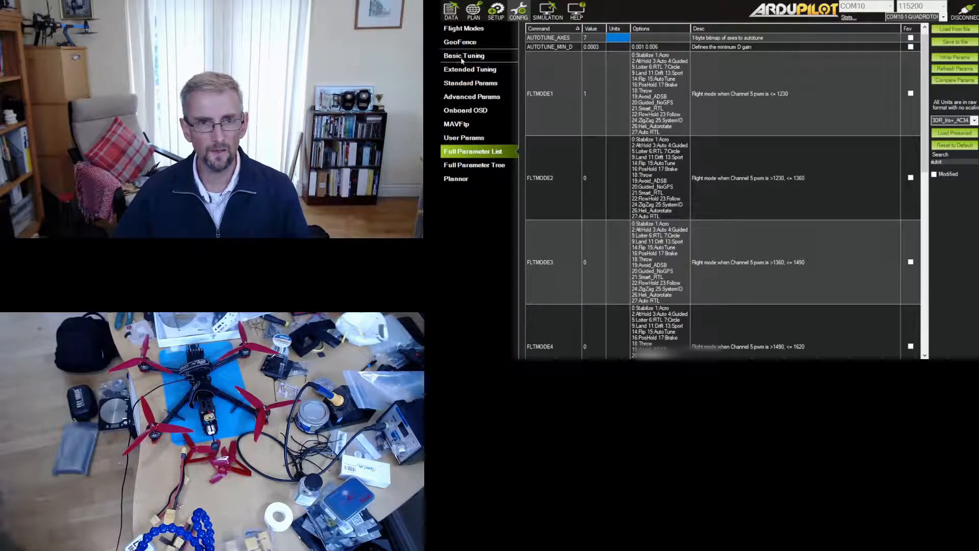
Show the Extended Tuning page to review rate PIDs and filter values
click(470, 69)
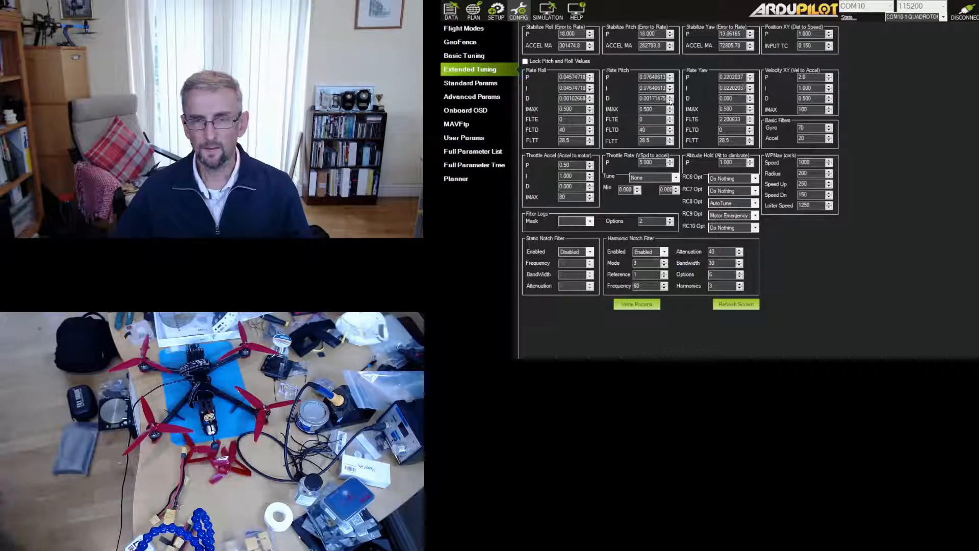
mouse_move(841, 96)
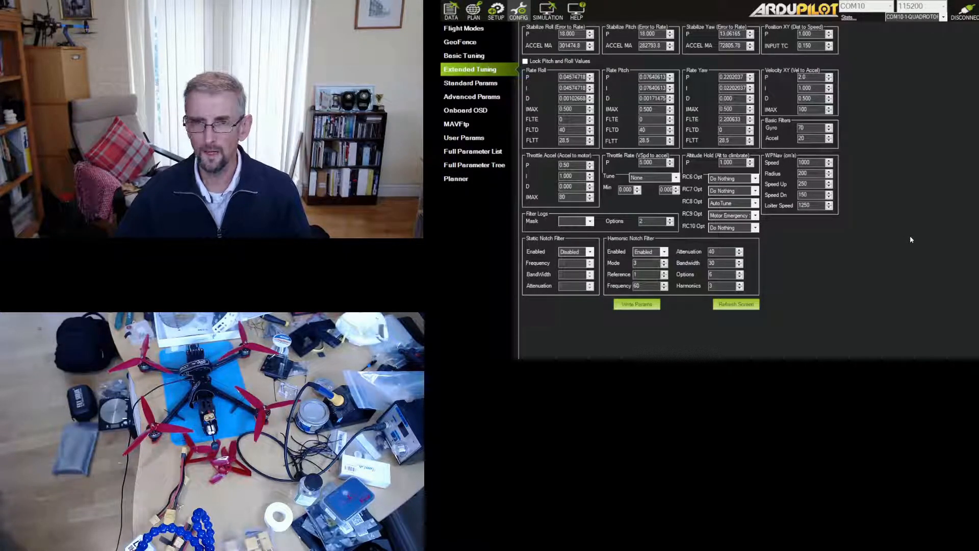
mouse_move(902, 243)
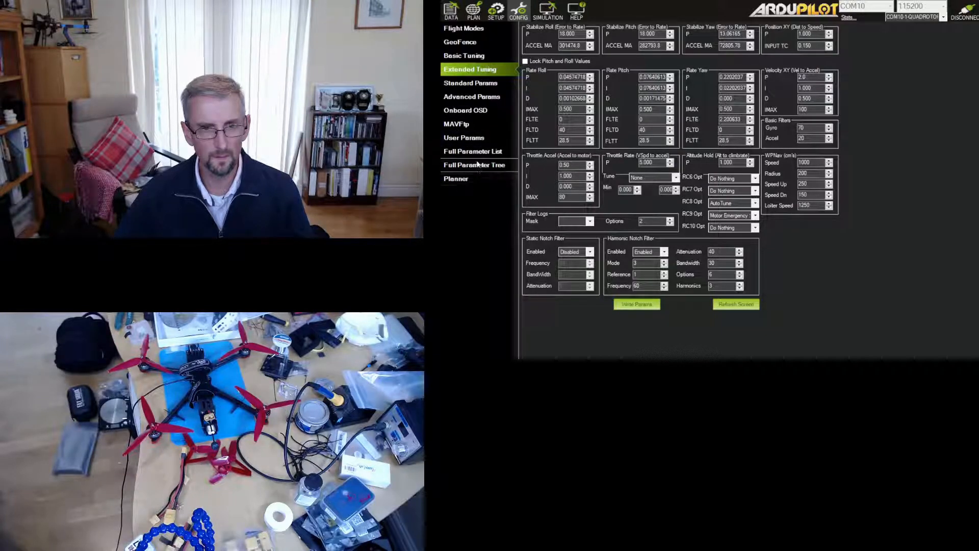
Set INS_GYRO_FILTER 80 and INS_ACCEL_FILTER 10, write them, then return to Extended Tuning for FLTT 40
click(473, 164)
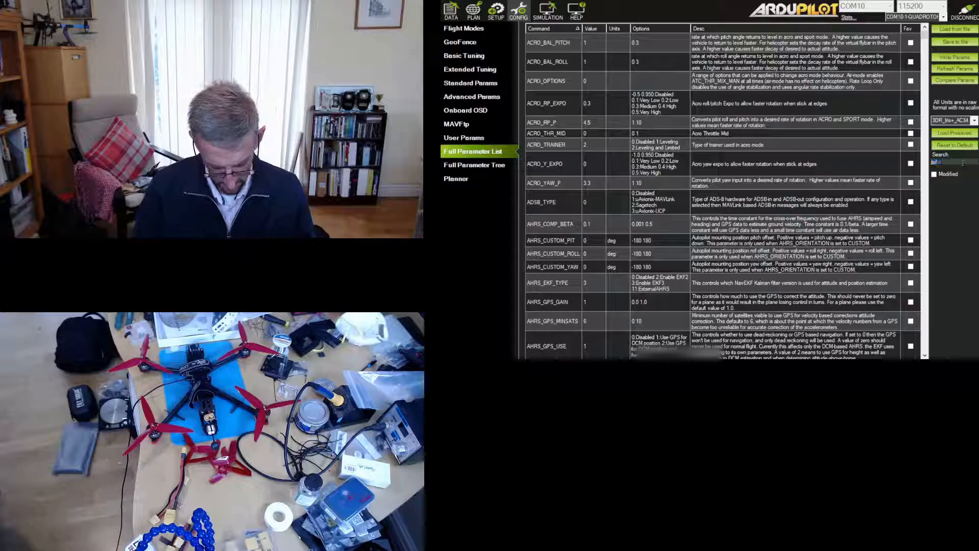
text(gyro_filt)
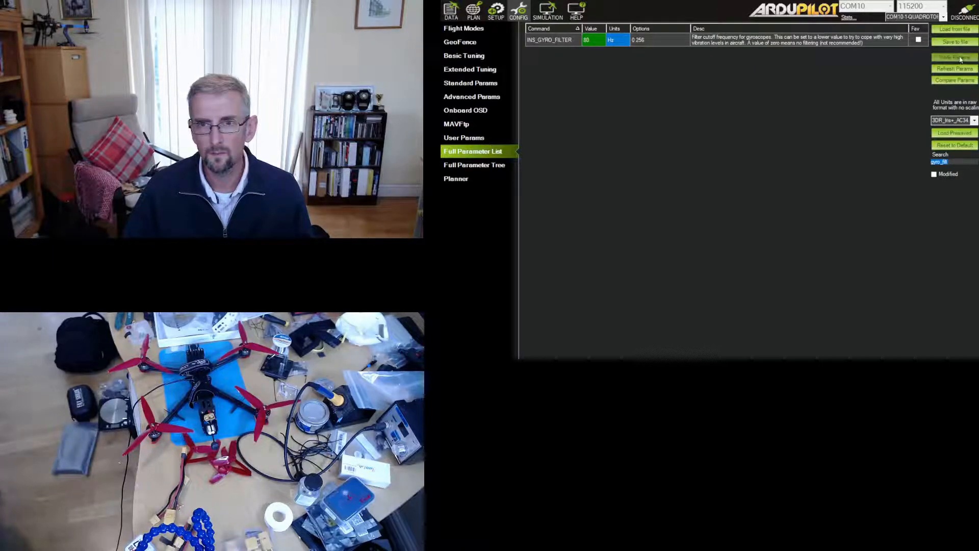
click(954, 57)
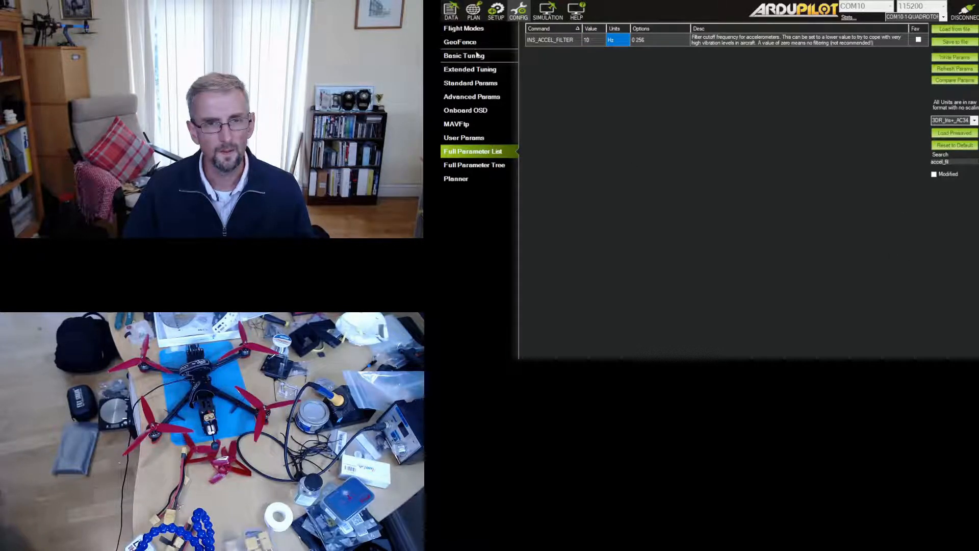
click(469, 69)
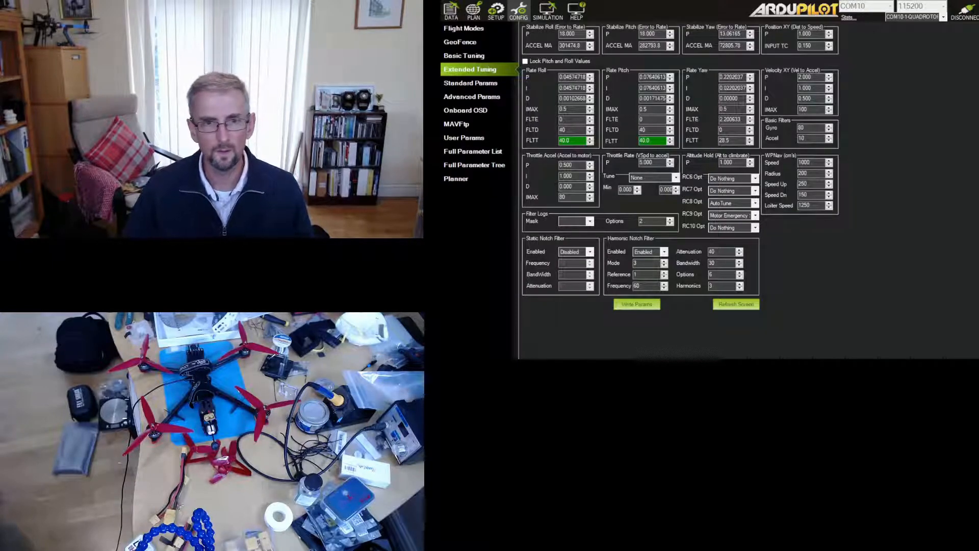
Write the roll and pitch FLTT values of 40 to the vehicle and return to the Full Parameter List
click(636, 304)
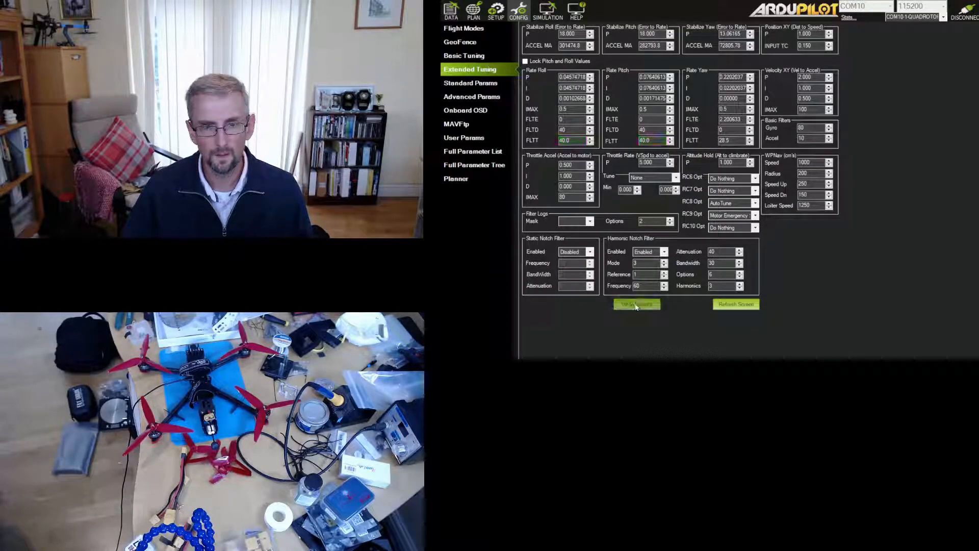
click(636, 304)
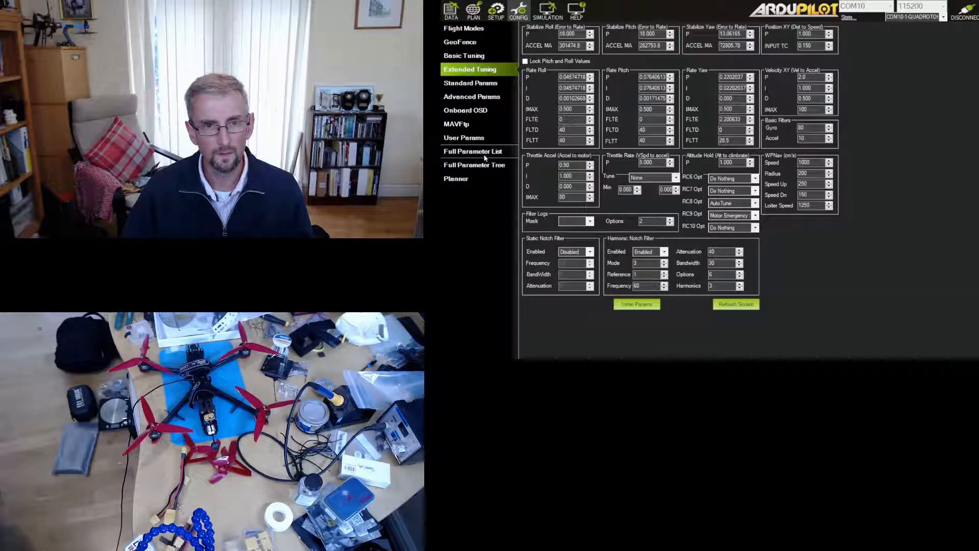
click(473, 151)
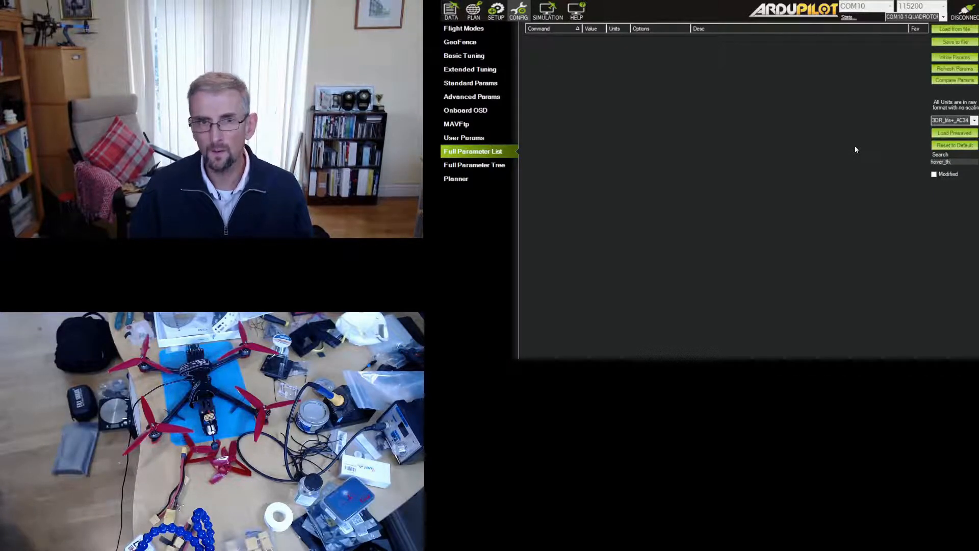
Search "hover" and look up MOT_THST_HOVER at 0.14
key(Backspace)
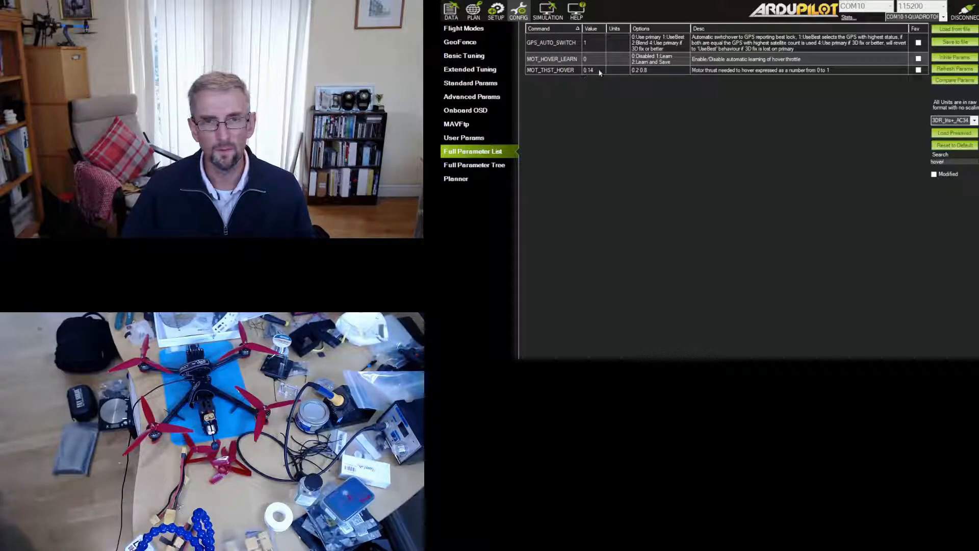
triple_click(938, 162)
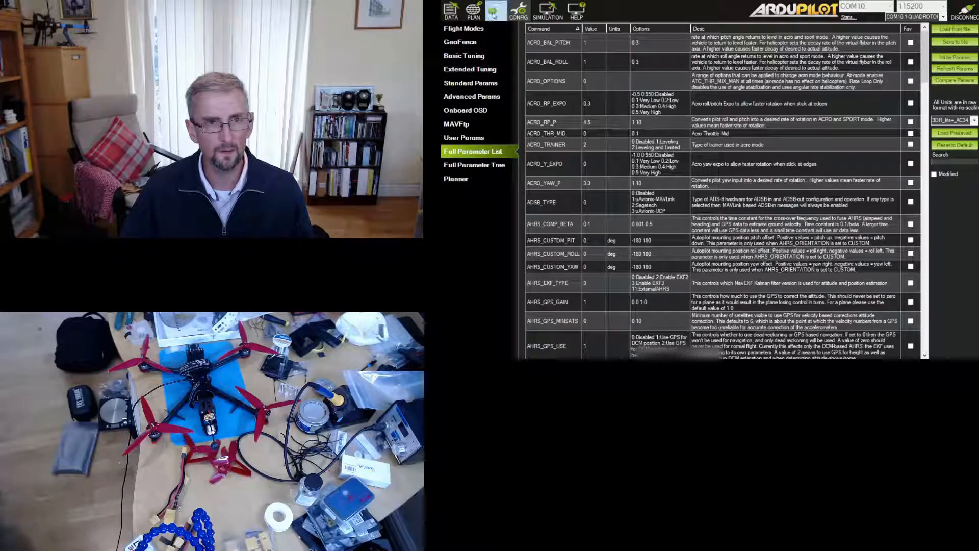
On Extended Tuning, set Throttle Accel P to 0.2 and I to 0.28
click(470, 70)
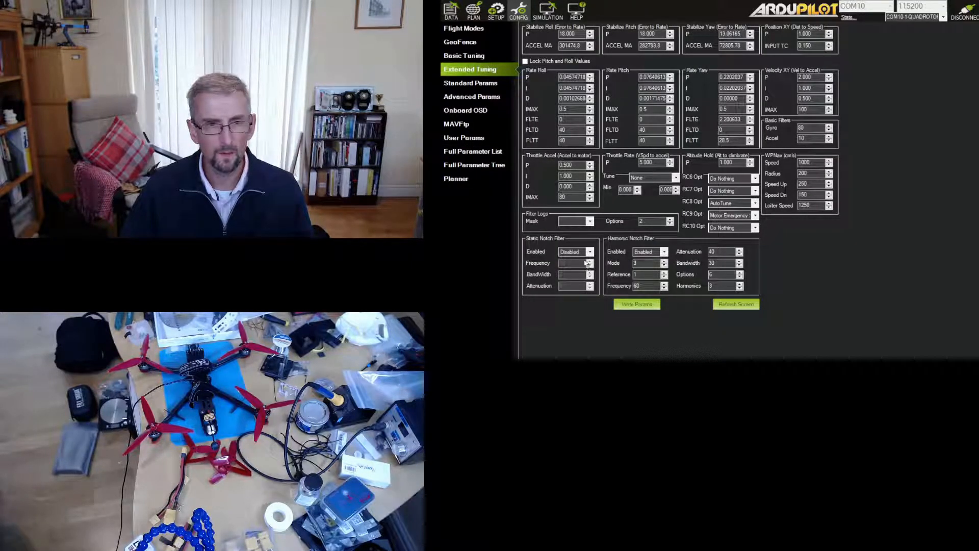
mouse_move(585, 242)
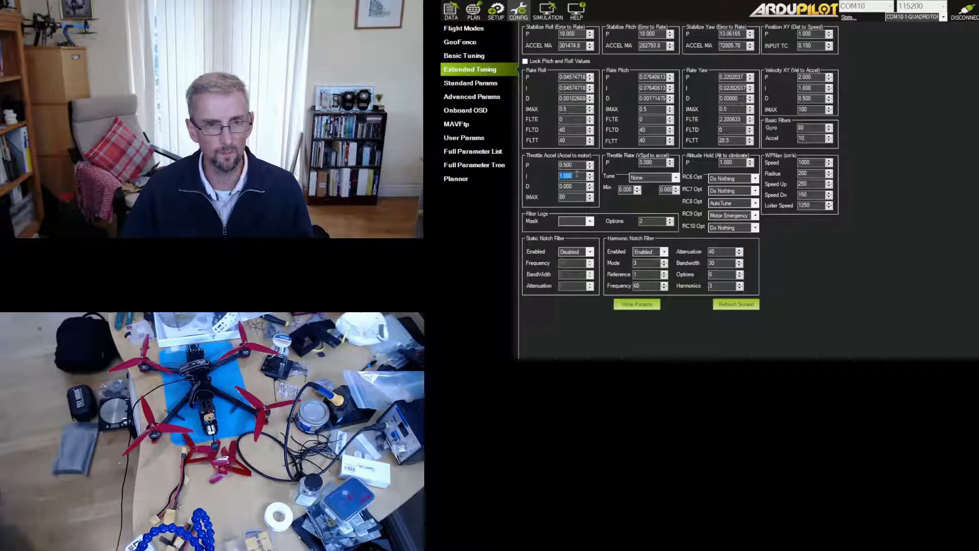
text(0.280)
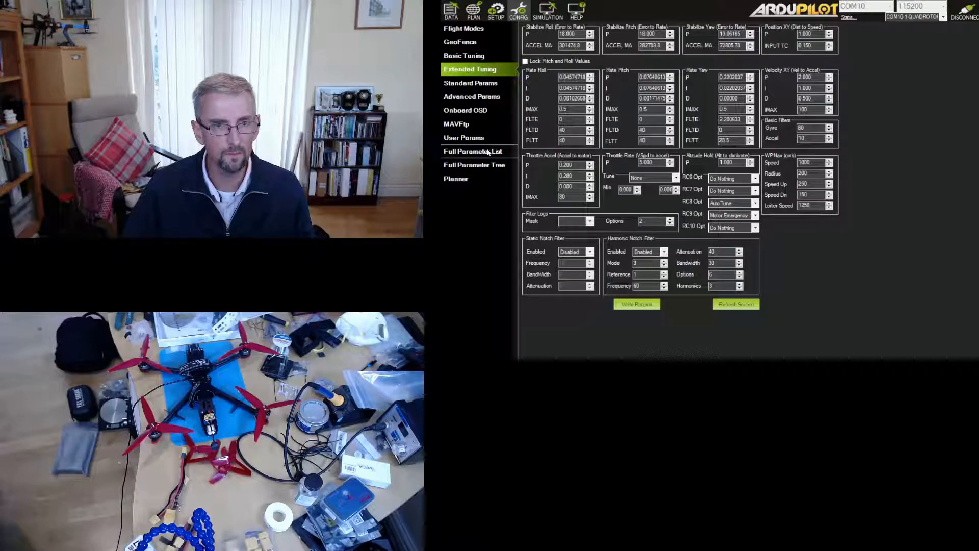
Search "PSC_" in the Full Parameter List and set PSC_ACCZ_P to 0.14 alongside PSC_ACCZ_I 0.28
click(473, 151)
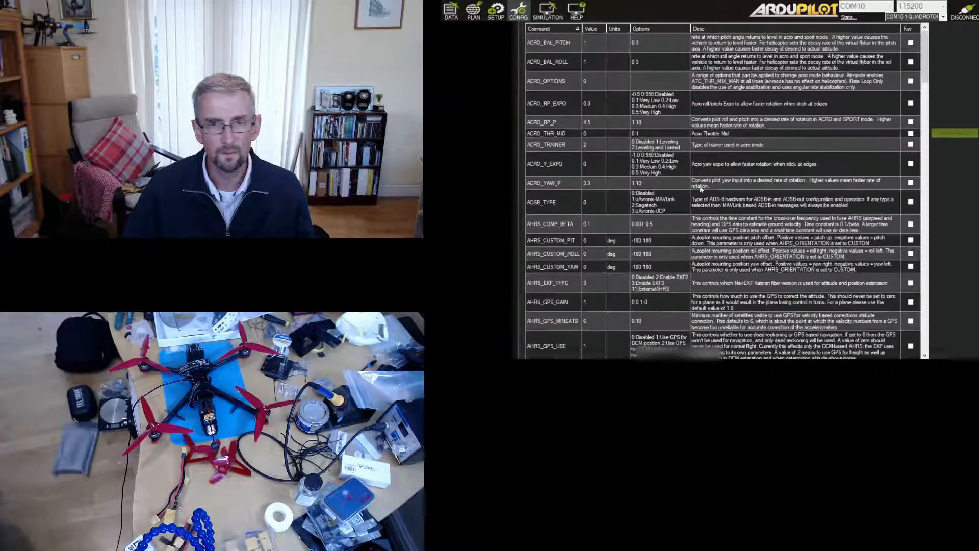
click(517, 11)
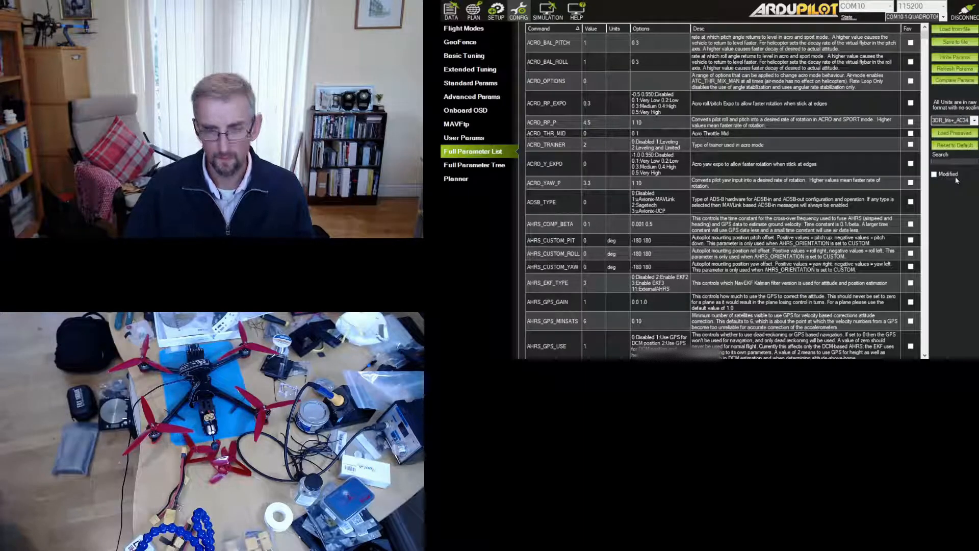
text(PSC_ACCZ)
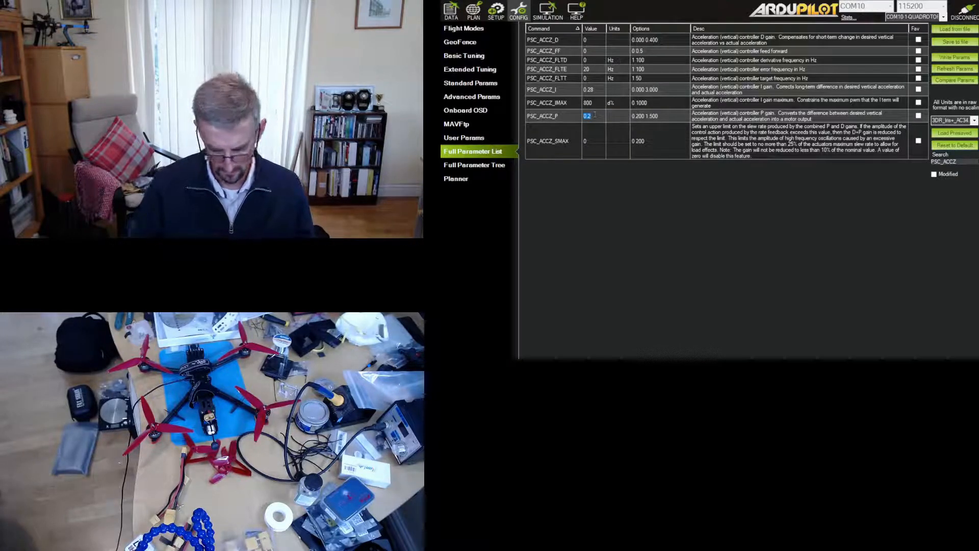
text(0.14)
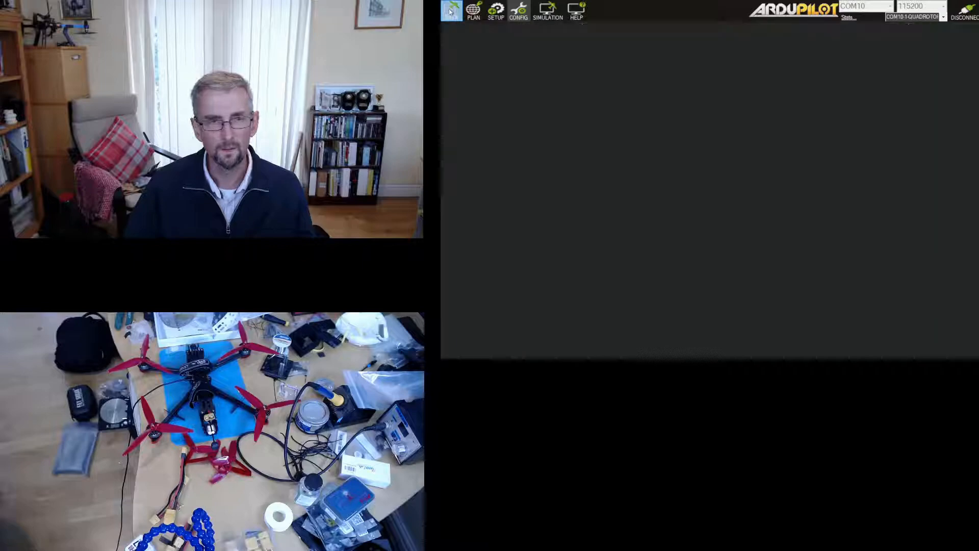
Switch to the DATA flight view showing the disarmed vehicle, map and DataFlash log tools
click(450, 11)
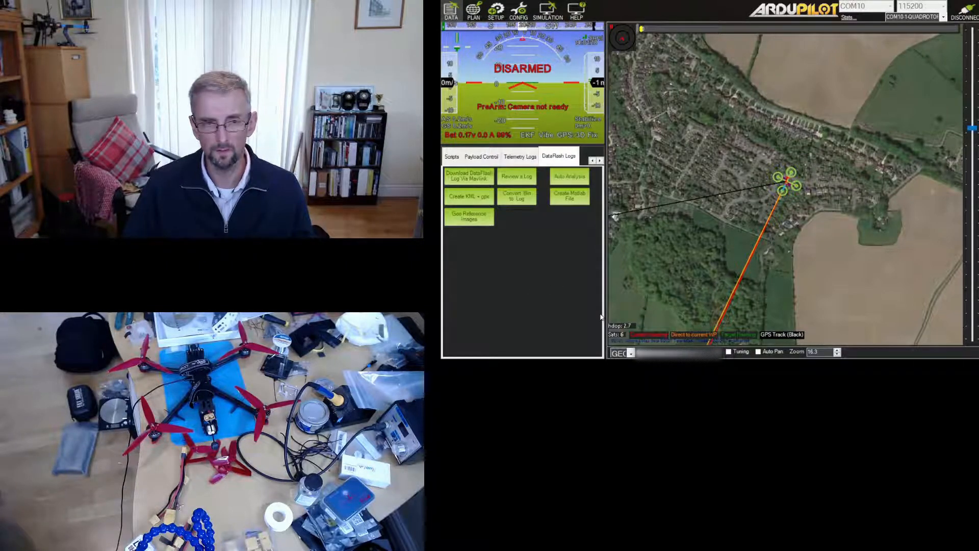
mouse_move(659, 312)
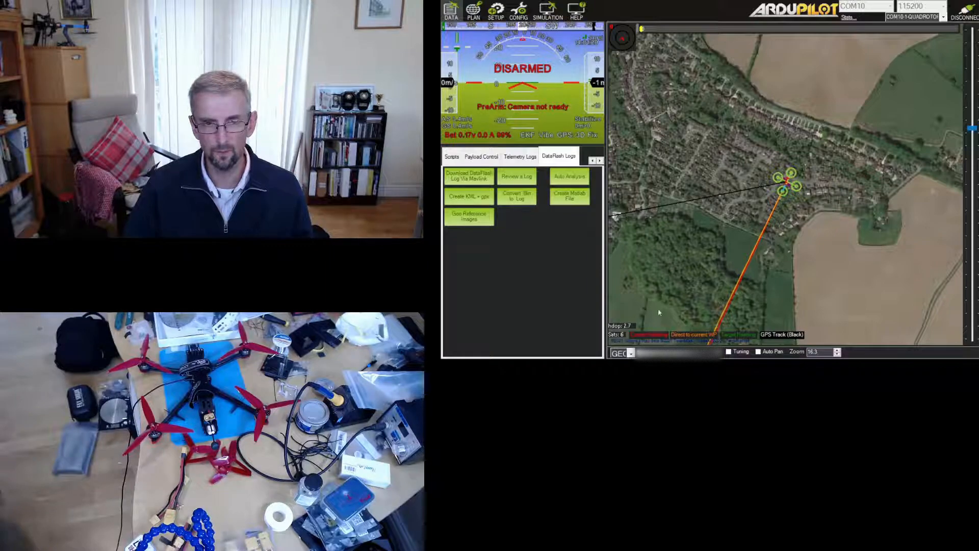